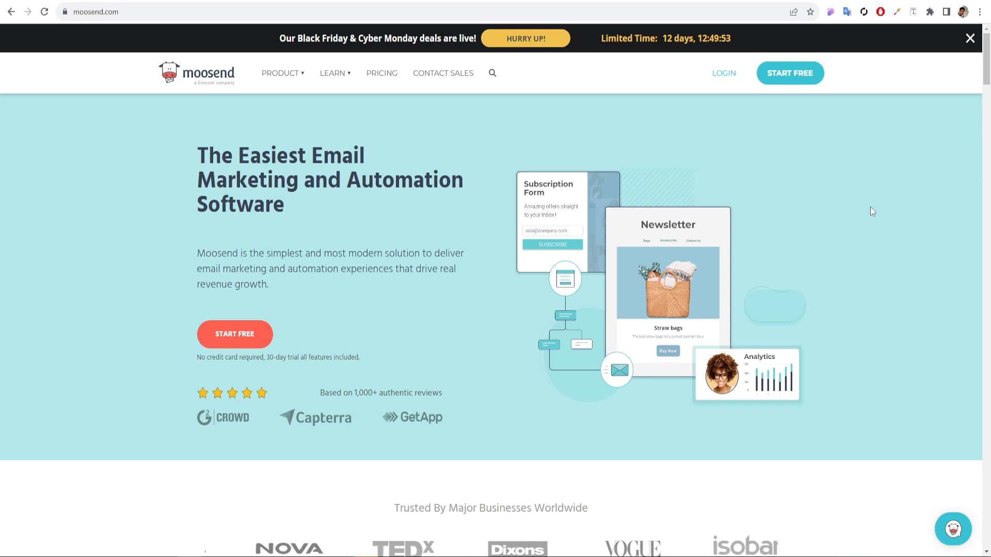
{"action": "mouse_move", "coordinate": [831, 272]}
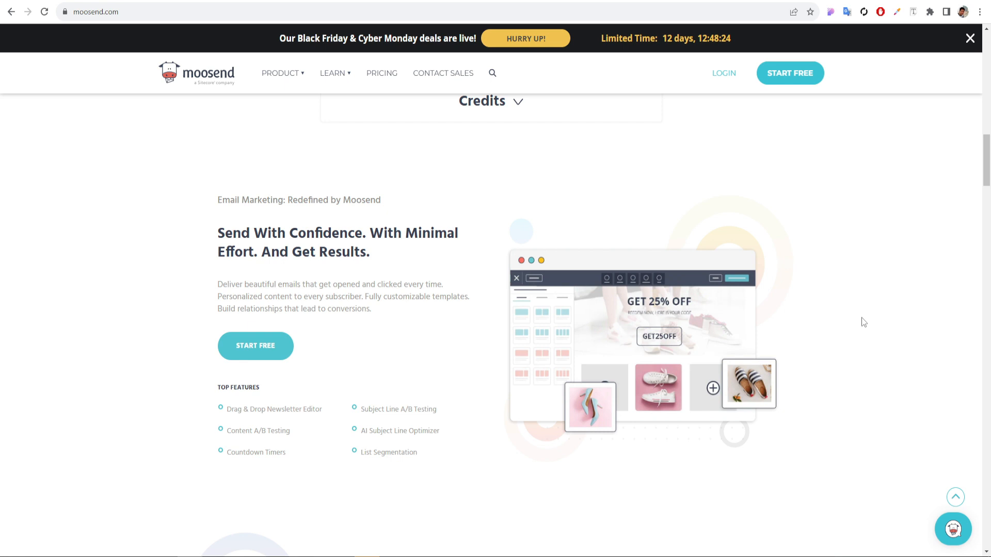
{"action": "mouse_move", "coordinate": [355, 465]}
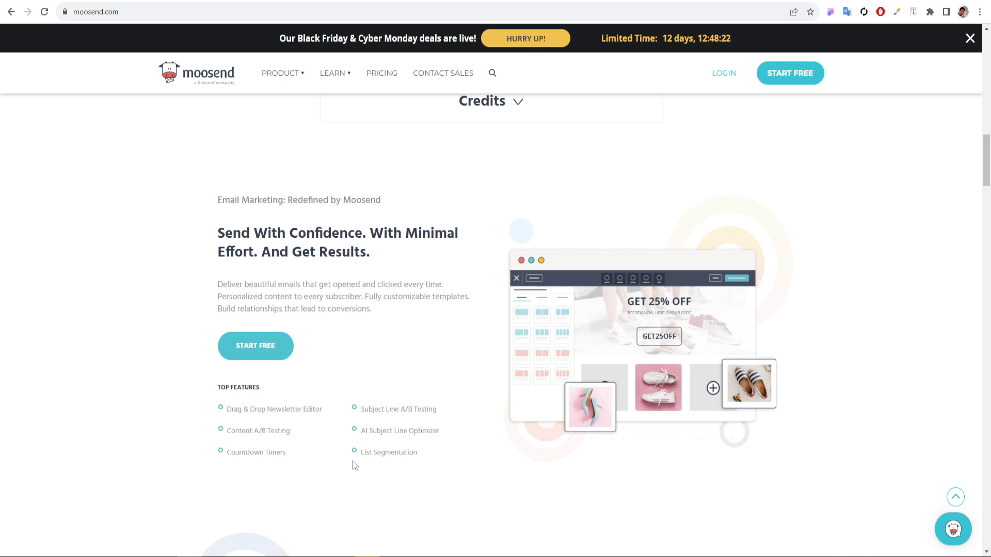
{"action": "mouse_move", "coordinate": [259, 469]}
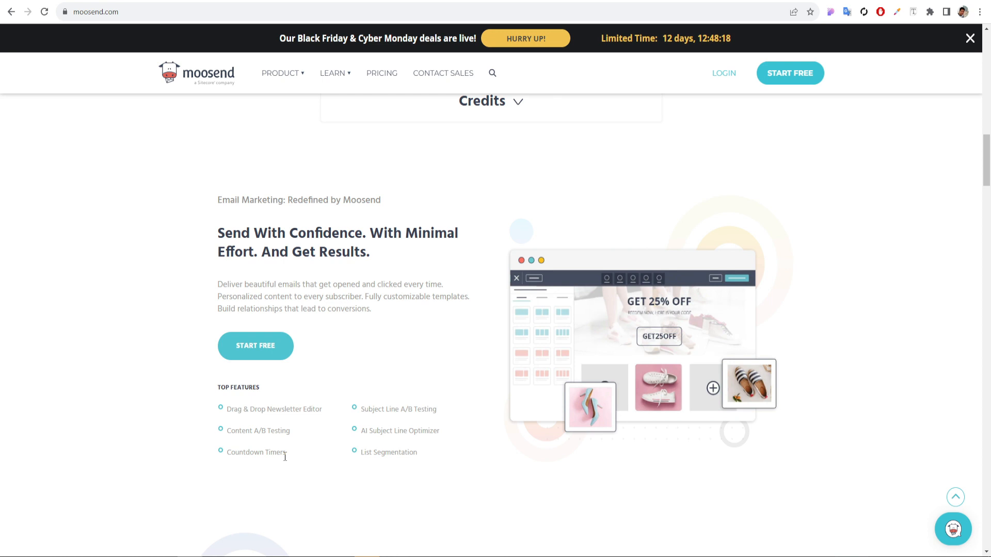
Open the Black Friday & Cyber Monday deal page and scroll down to the Monthly, Biannual and Annual pricing cards
{"action": "left_click", "coordinate": [526, 38]}
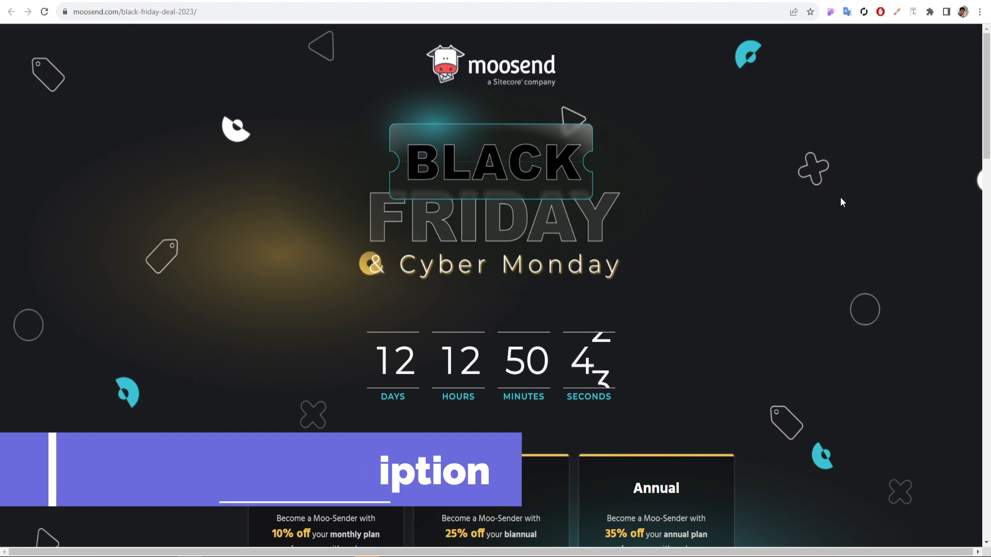
{"action": "scroll", "scroll_direction": "down", "scroll_amount": 3}
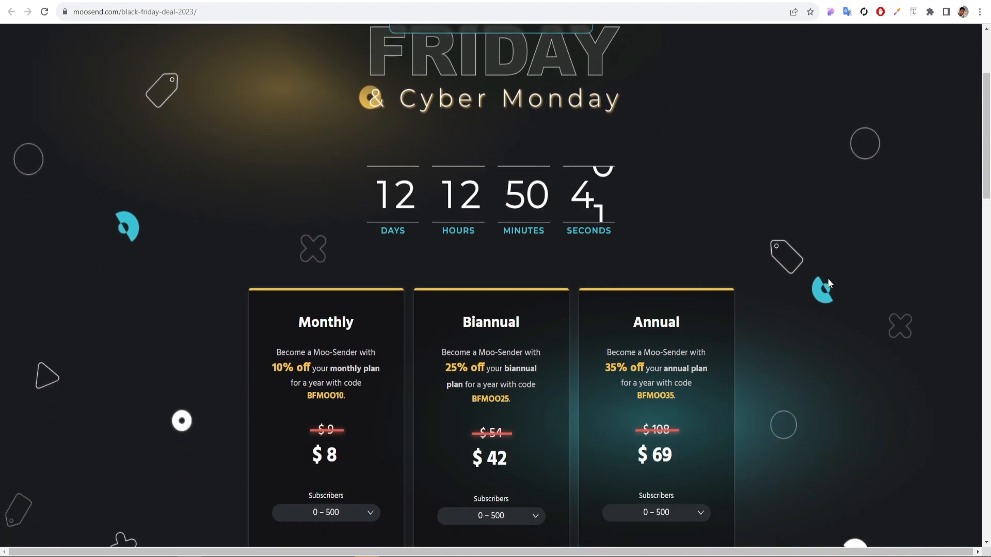
{"action": "scroll", "scroll_direction": "down", "scroll_amount": 3}
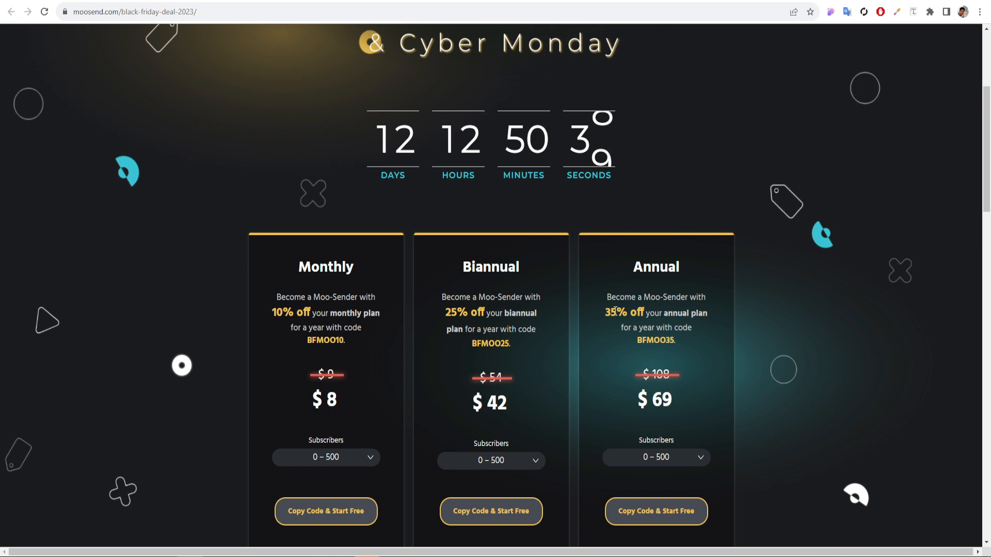
{"action": "mouse_move", "coordinate": [657, 313]}
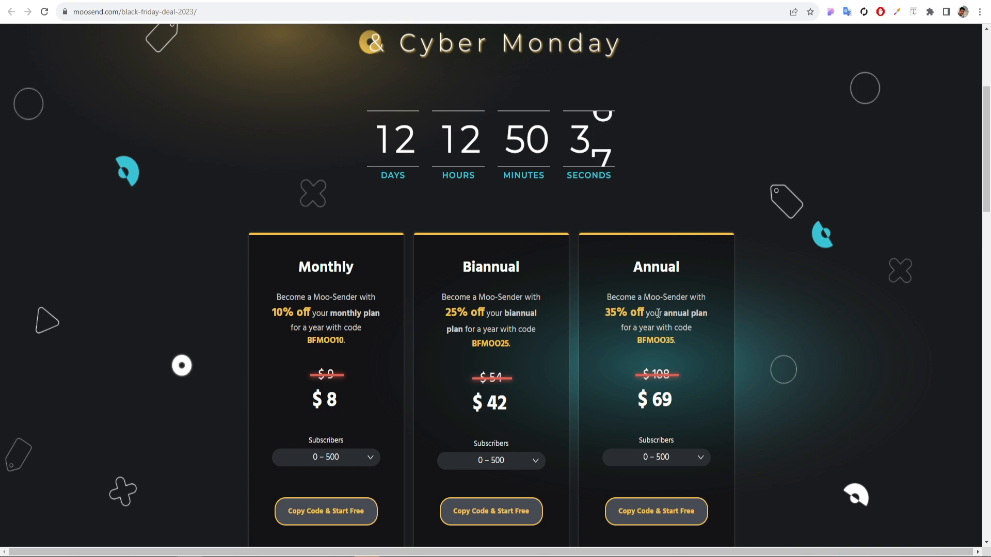
{"action": "mouse_move", "coordinate": [682, 281]}
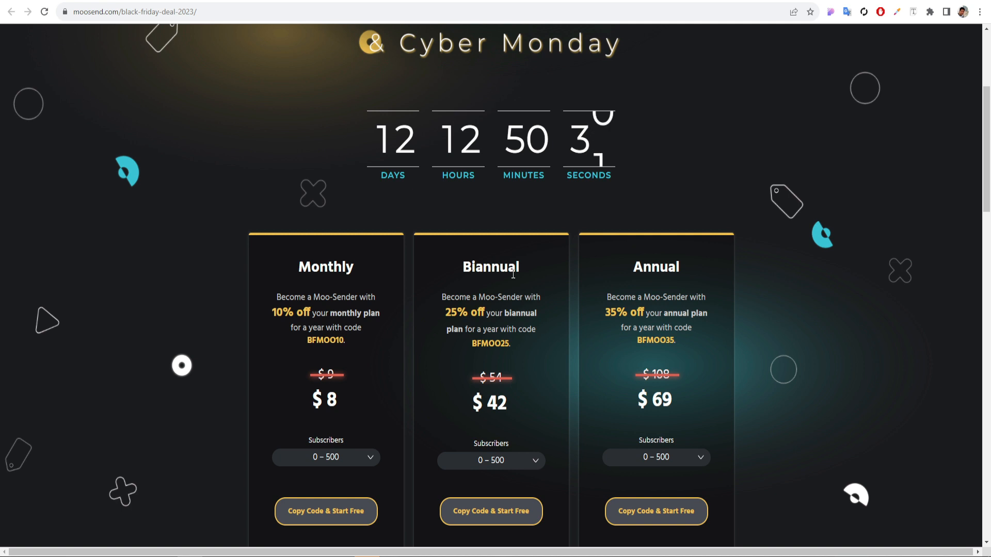
{"action": "scroll", "scroll_direction": "down", "scroll_amount": 3}
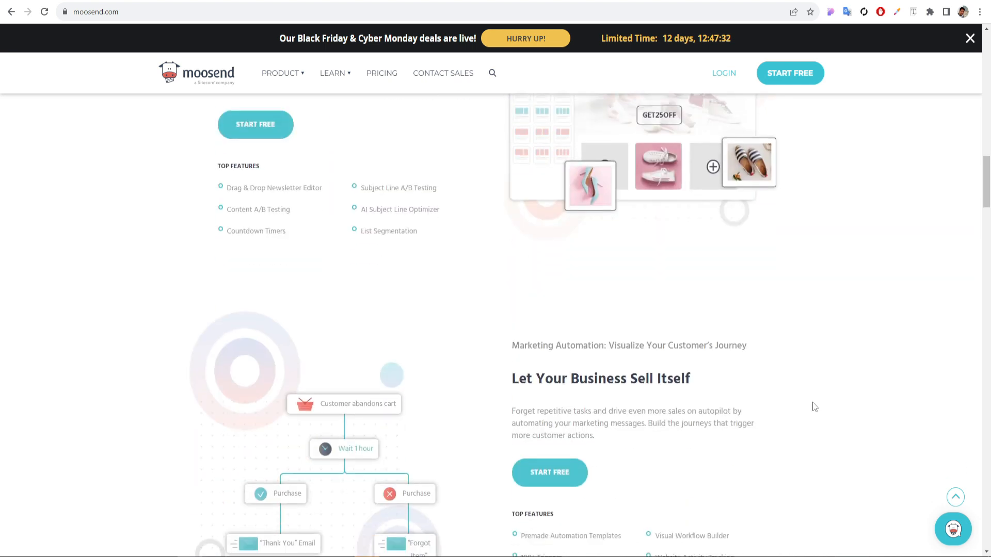
Scroll down the Moosend homepage past the automation section to the customer logos and landing pages section
{"action": "scroll", "scroll_direction": "down", "scroll_amount": 3}
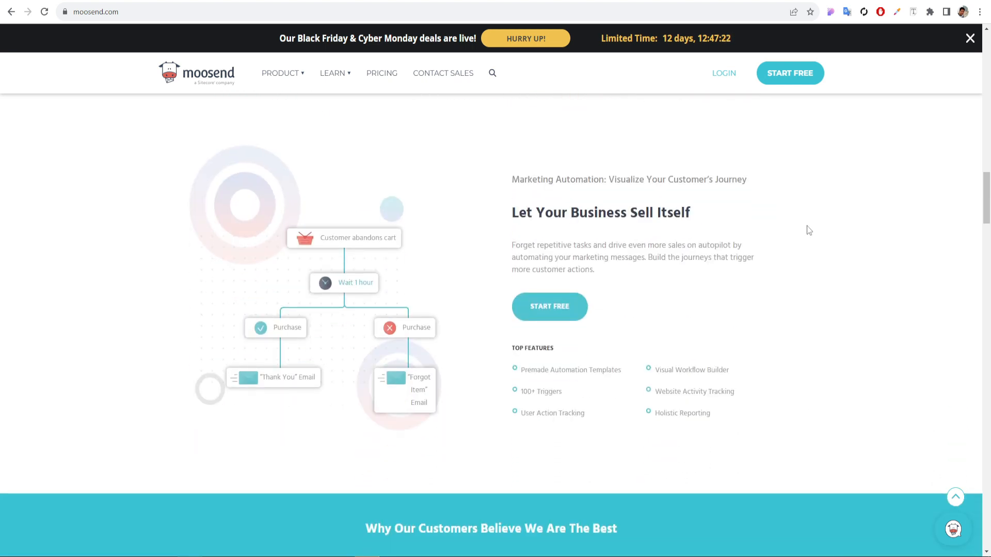
{"action": "mouse_move", "coordinate": [427, 345]}
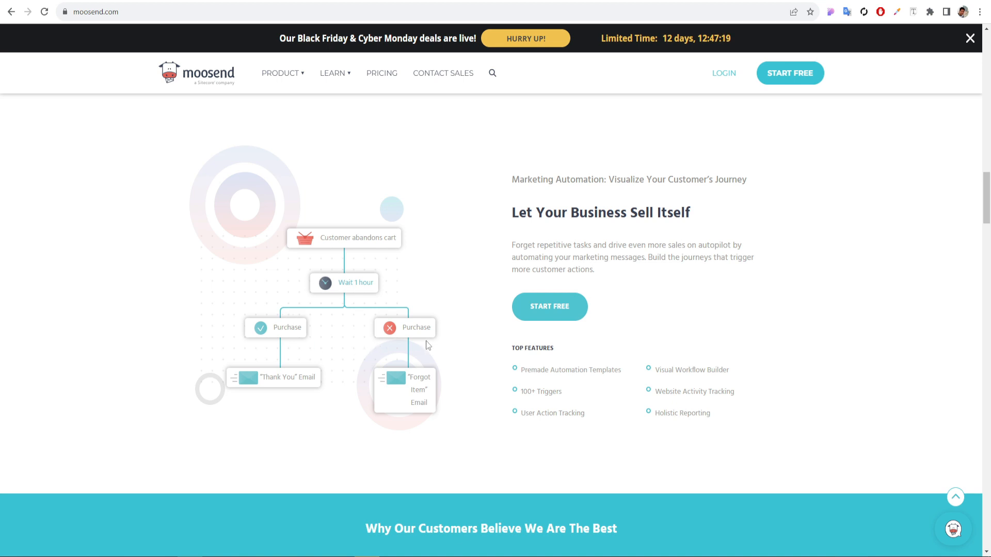
{"action": "scroll", "scroll_direction": "down", "scroll_amount": 3}
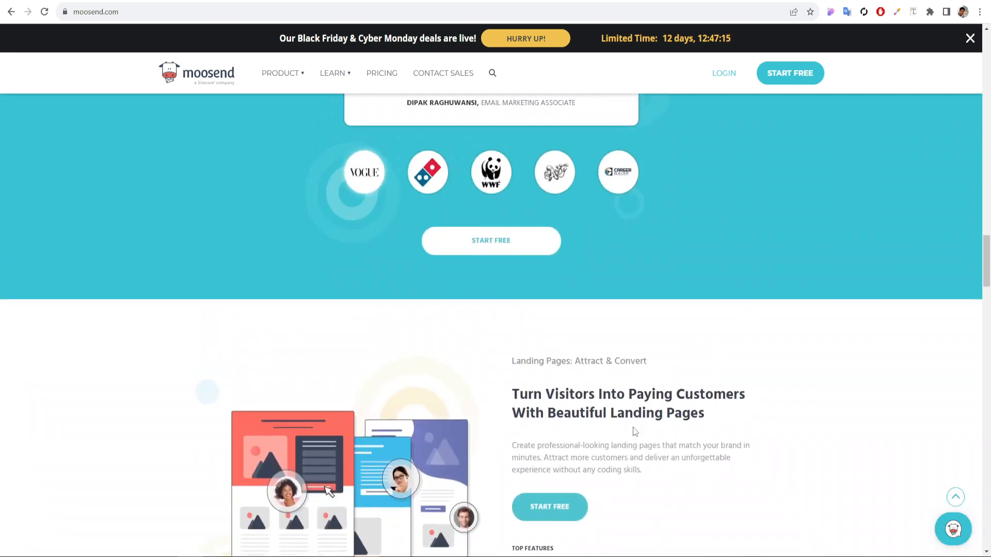
{"action": "scroll", "scroll_direction": "down", "scroll_amount": 3}
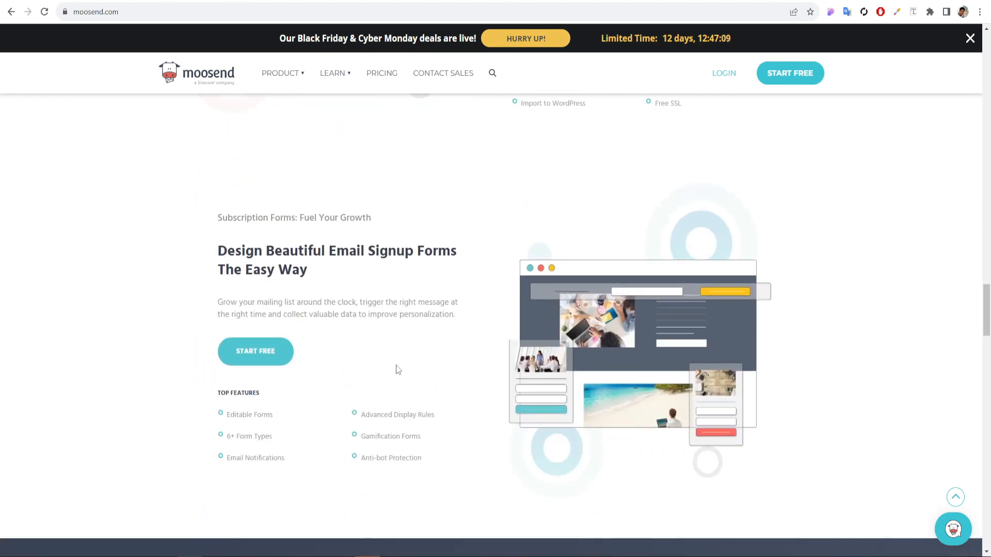
{"action": "mouse_move", "coordinate": [416, 415]}
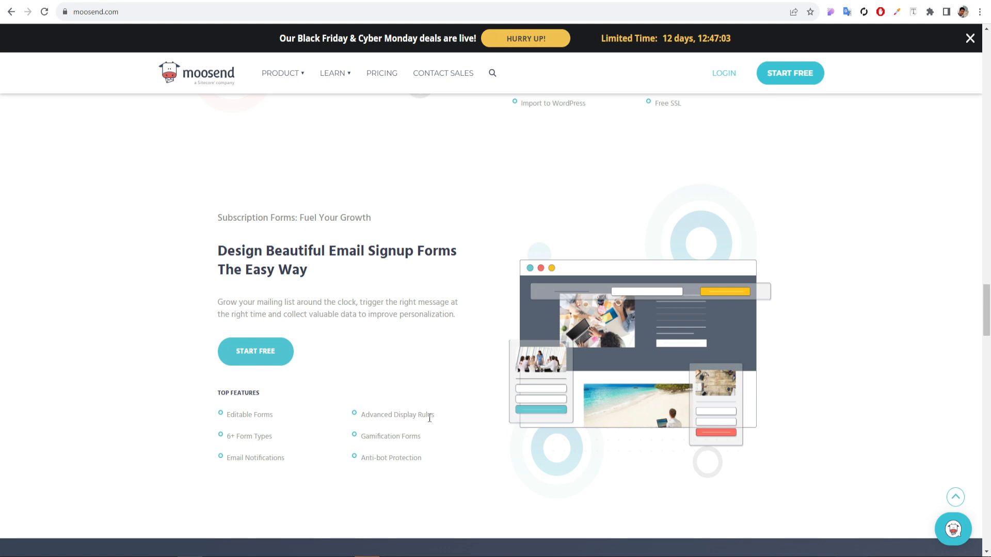
{"action": "scroll", "scroll_direction": "down", "scroll_amount": 3}
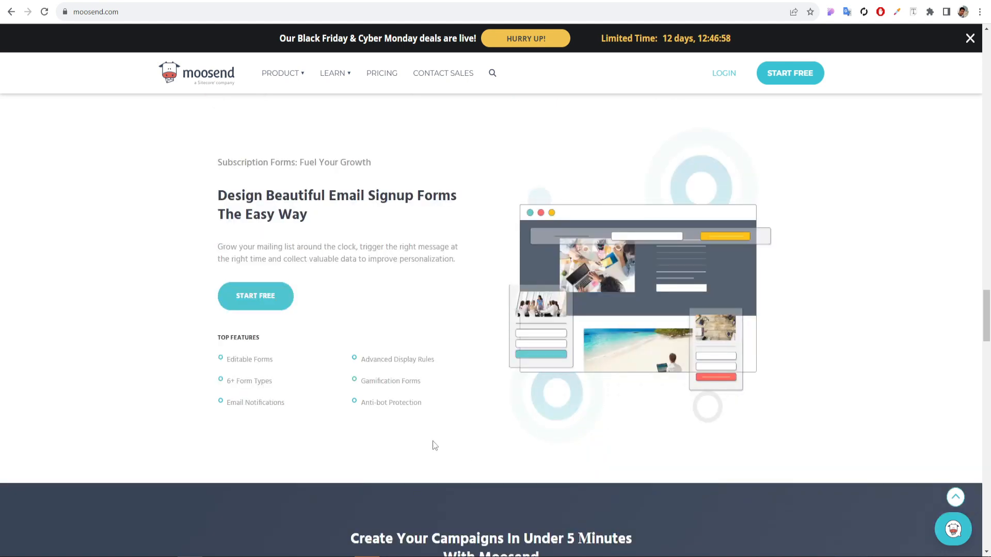
{"action": "double_click", "coordinate": [390, 402]}
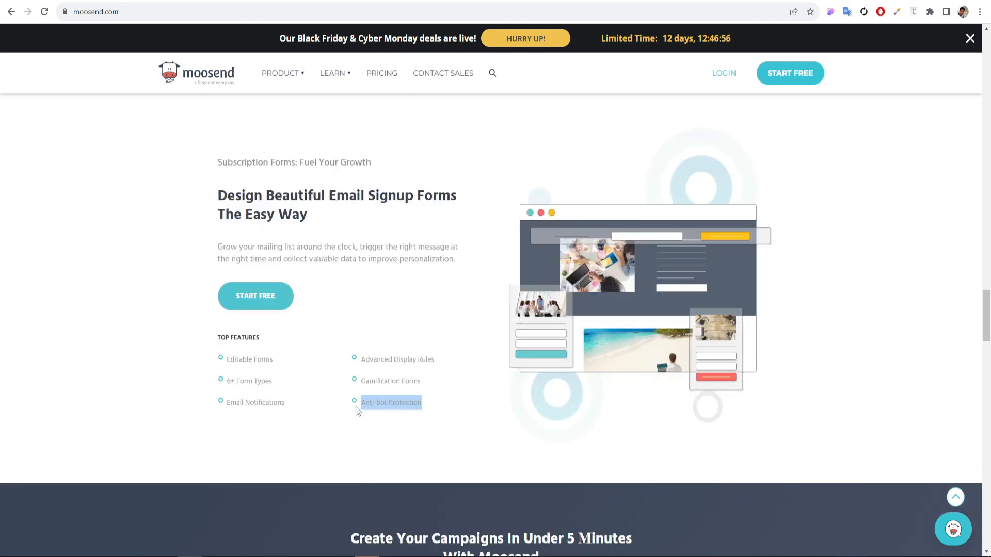
{"action": "scroll", "scroll_direction": "down", "scroll_amount": 3}
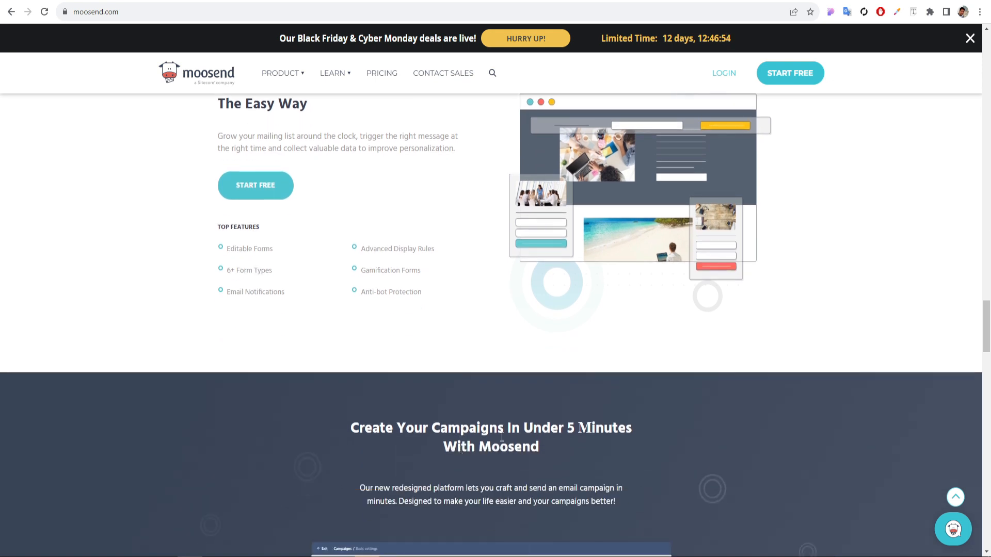
{"action": "scroll", "scroll_direction": "down", "scroll_amount": 3}
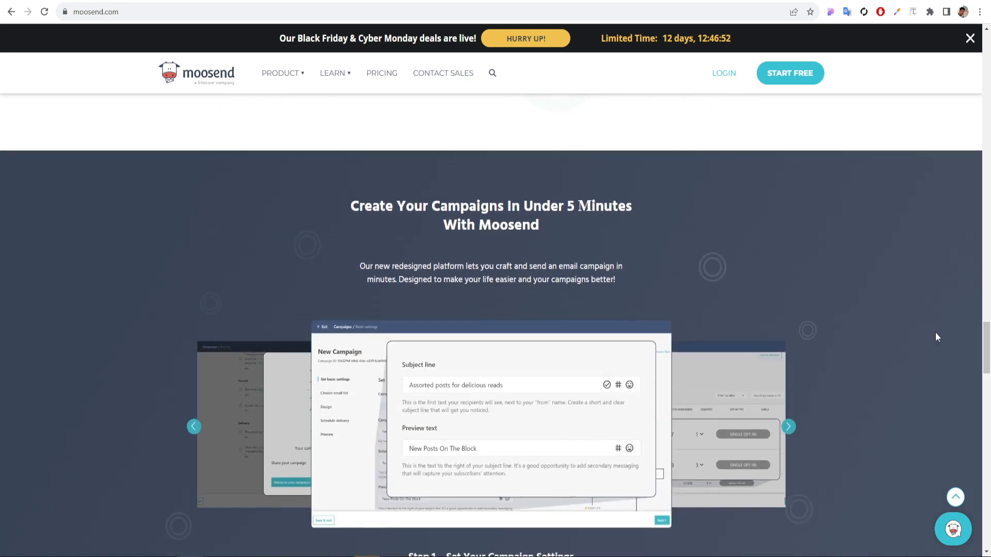
Scroll down to 24/7 Customer Support, open Explore Videos, then return to the Black Friday deal page
{"action": "scroll", "scroll_direction": "down", "scroll_amount": 3}
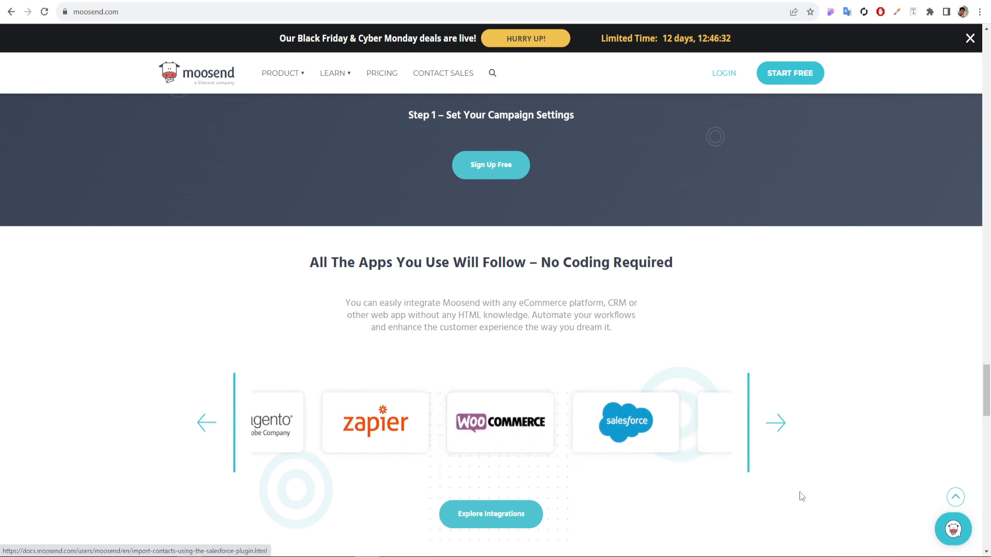
{"action": "scroll", "scroll_direction": "down", "scroll_amount": 3}
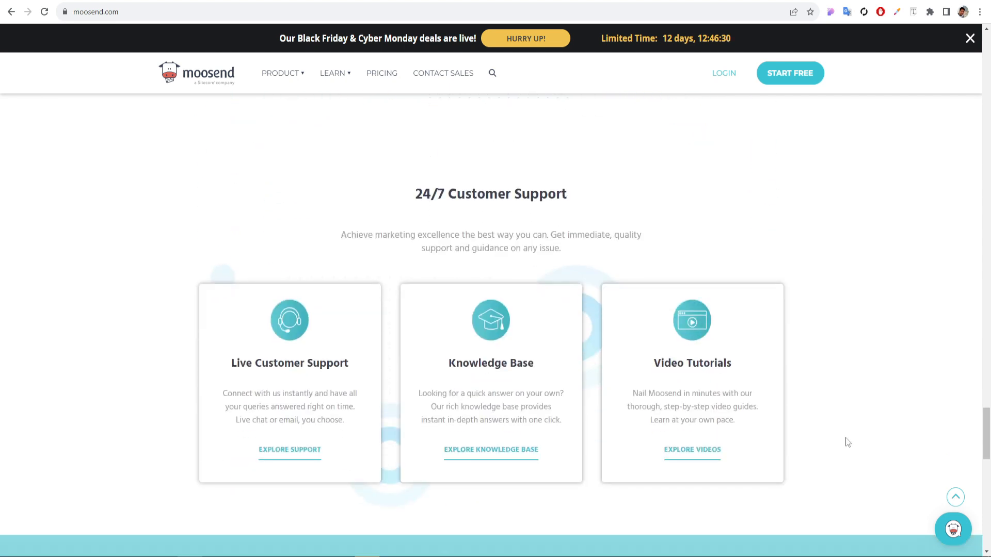
{"action": "mouse_move", "coordinate": [927, 383]}
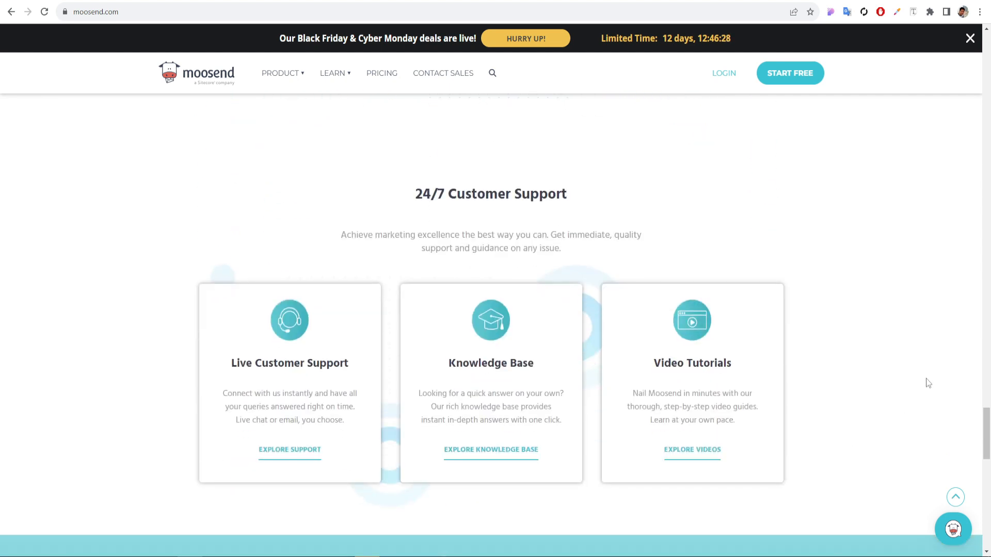
{"action": "mouse_move", "coordinate": [694, 461]}
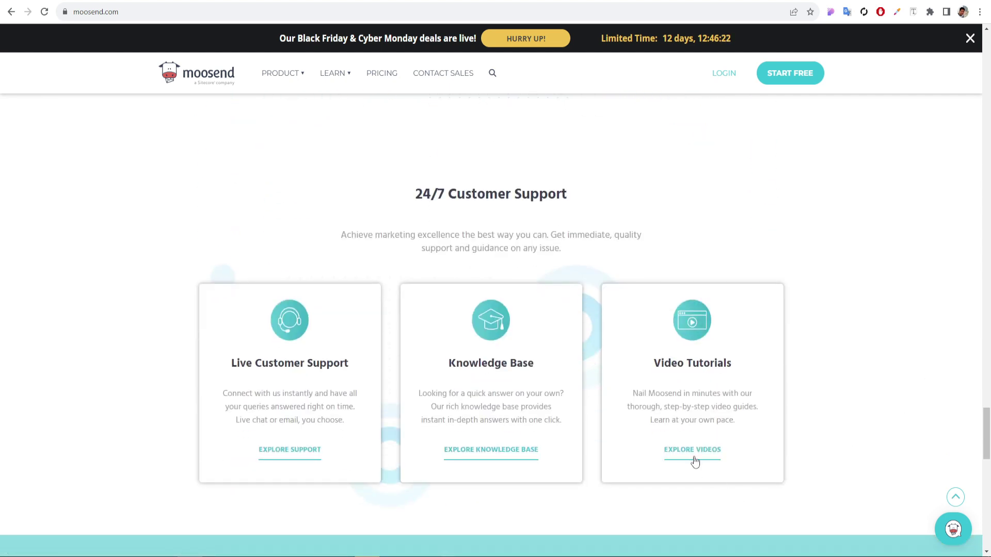
{"action": "mouse_move", "coordinate": [693, 454]}
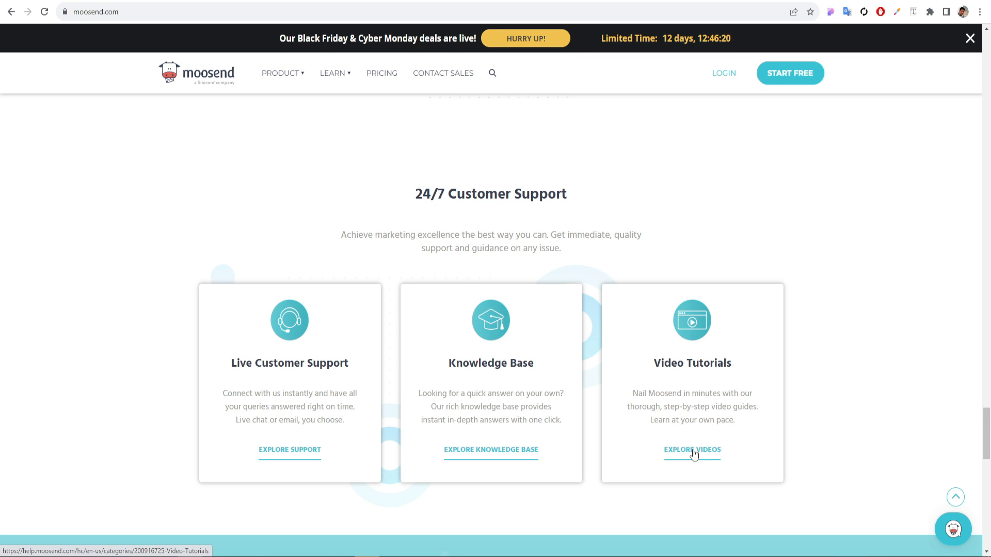
{"action": "left_click", "coordinate": [525, 38]}
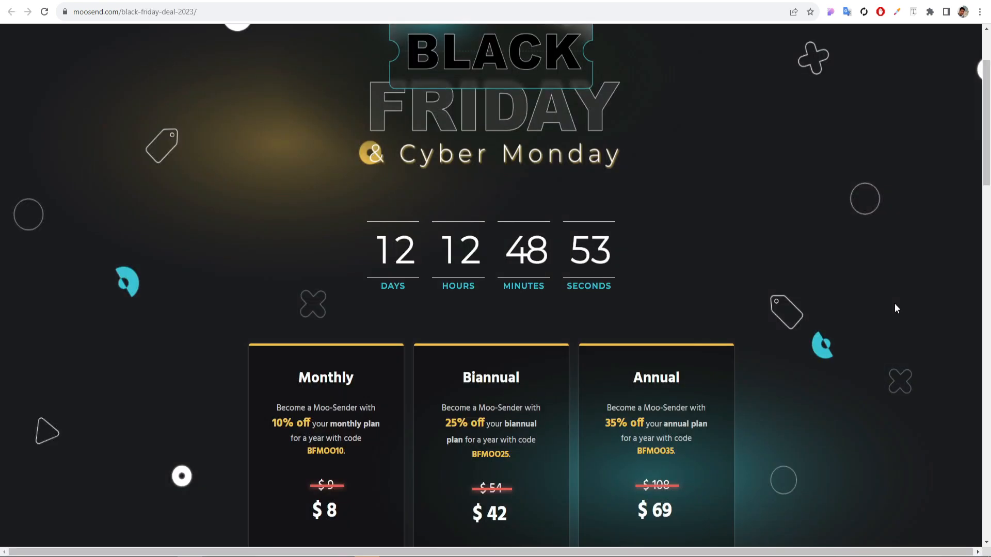